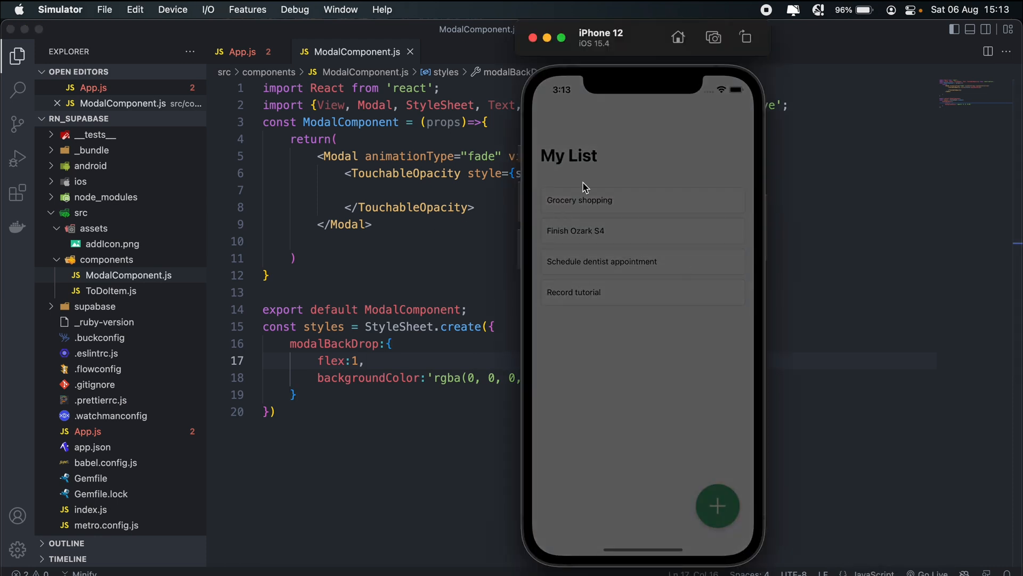
mouse_move(567, 228)
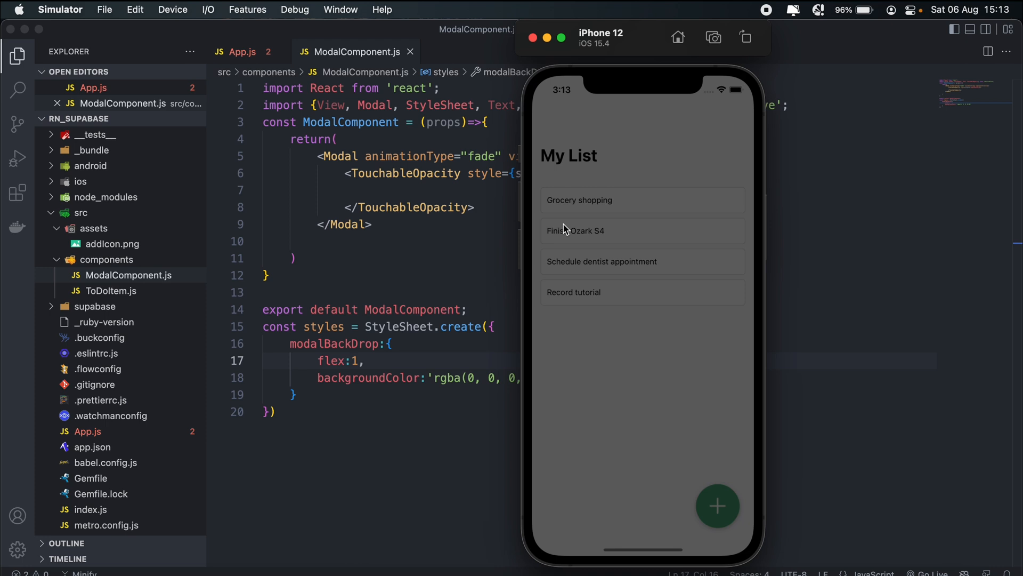
mouse_move(663, 224)
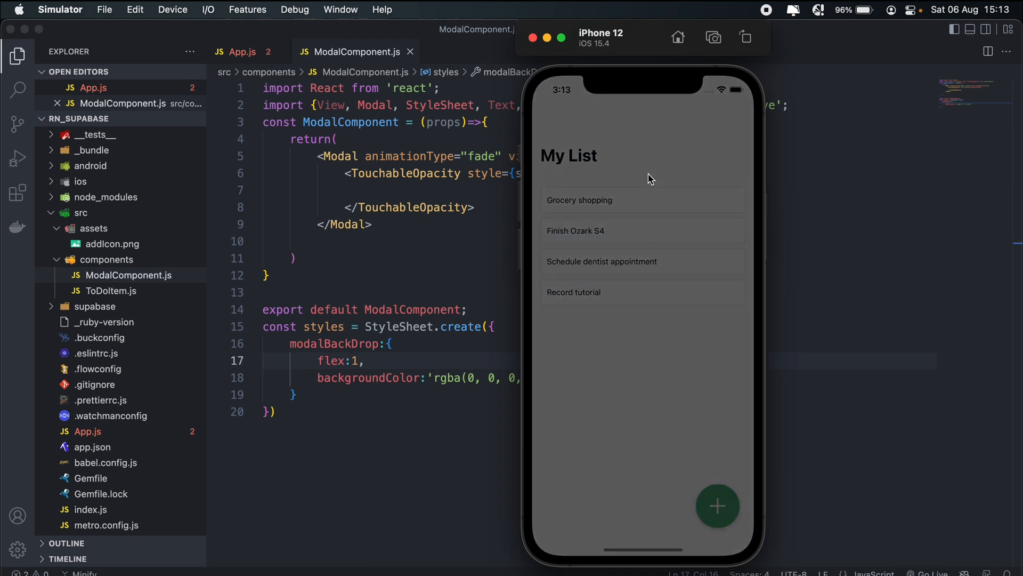
mouse_move(663, 218)
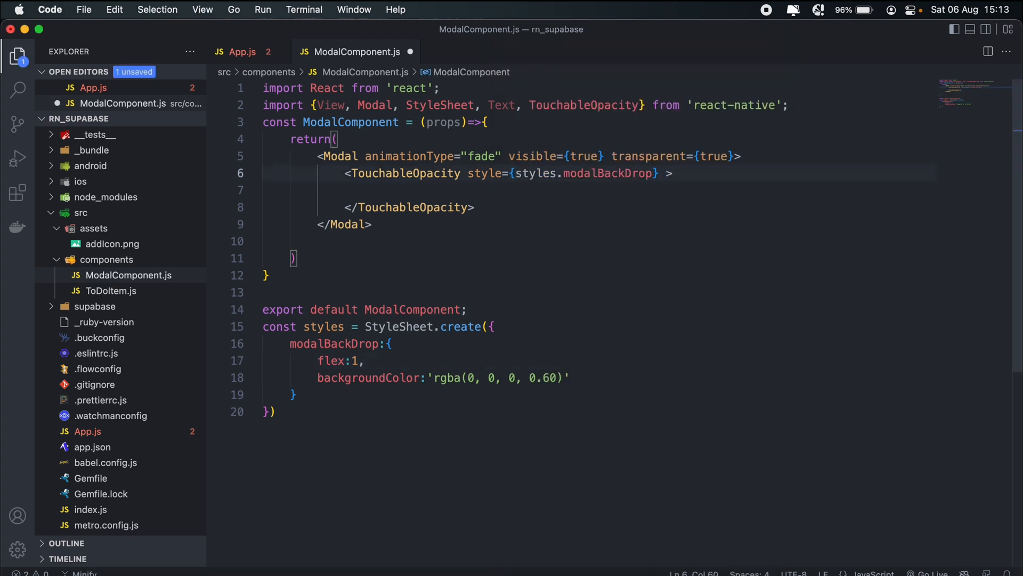
Give the backdrop TouchableOpacity activeOpacity={1} in ModalComponent.js
text(activeOpacity=)
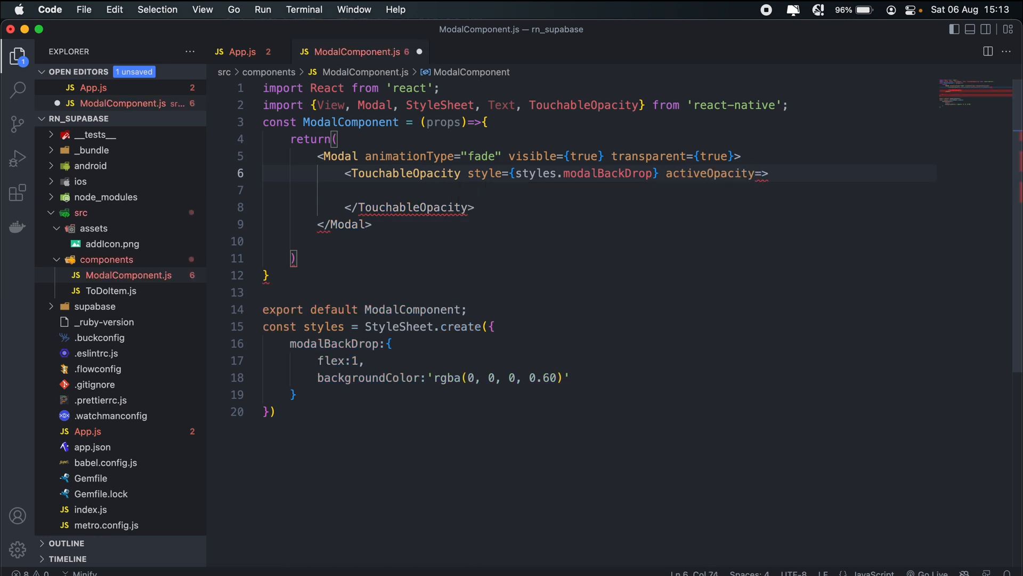
text({1})
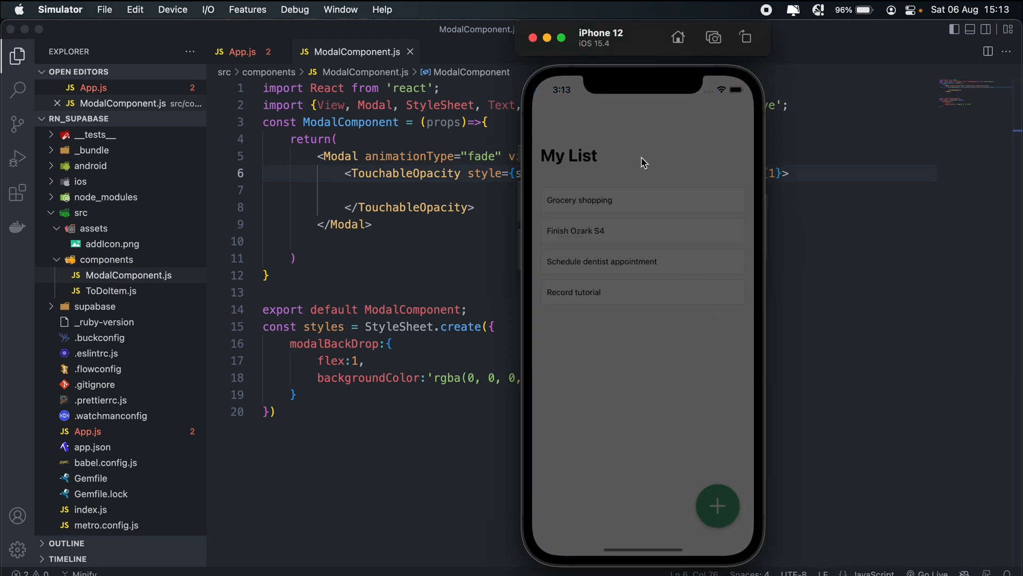
click(241, 51)
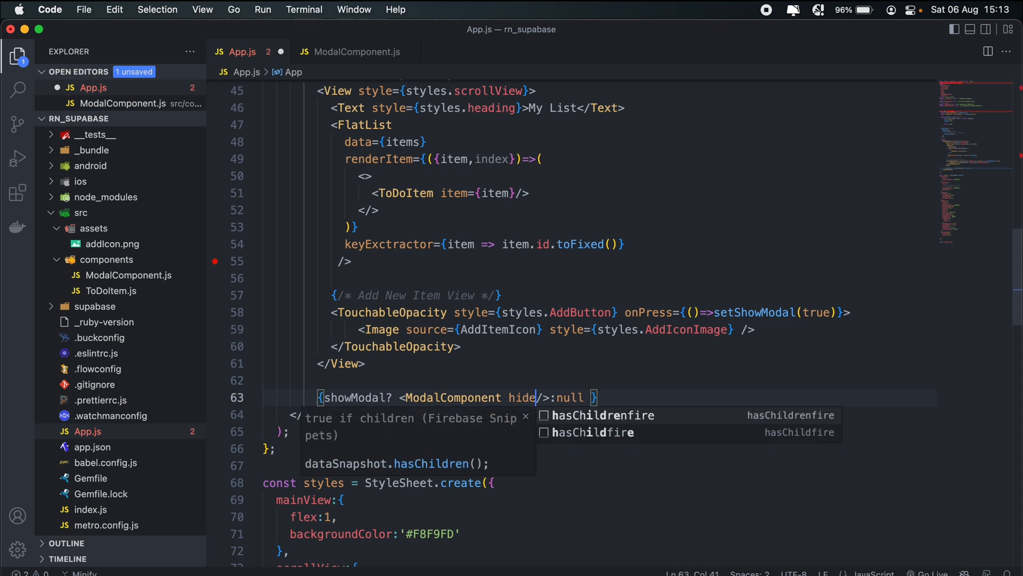
Pass ModalComponent a hideModal={()=>setShowModal(false)} prop in App.js
text(Modal={})
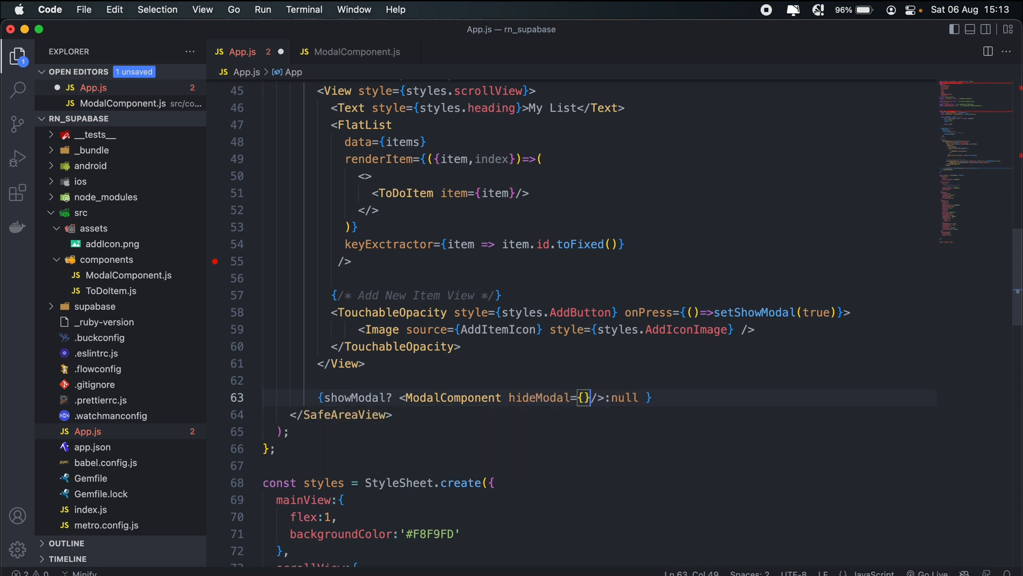
text(()=>)
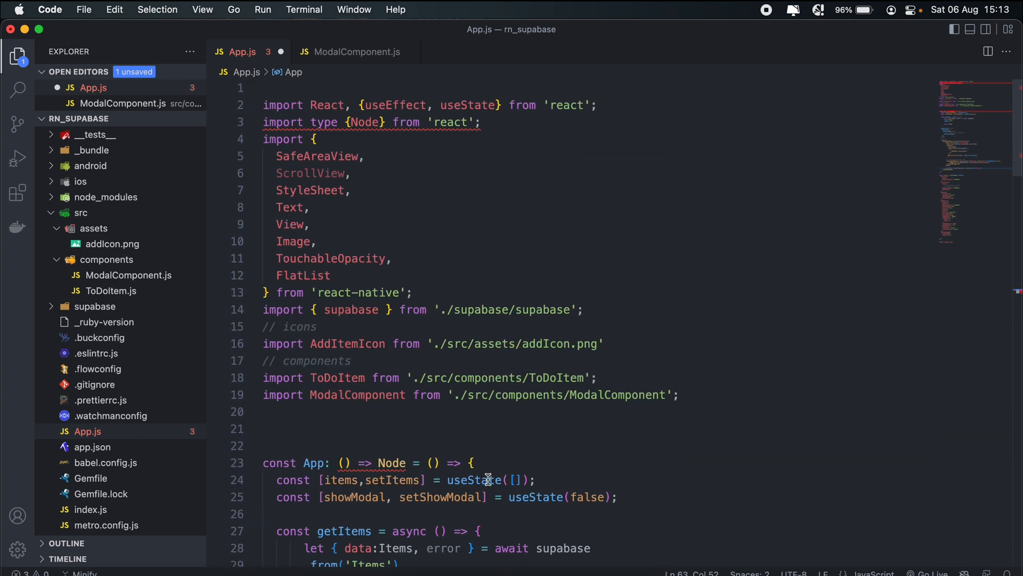
double_click(441, 496)
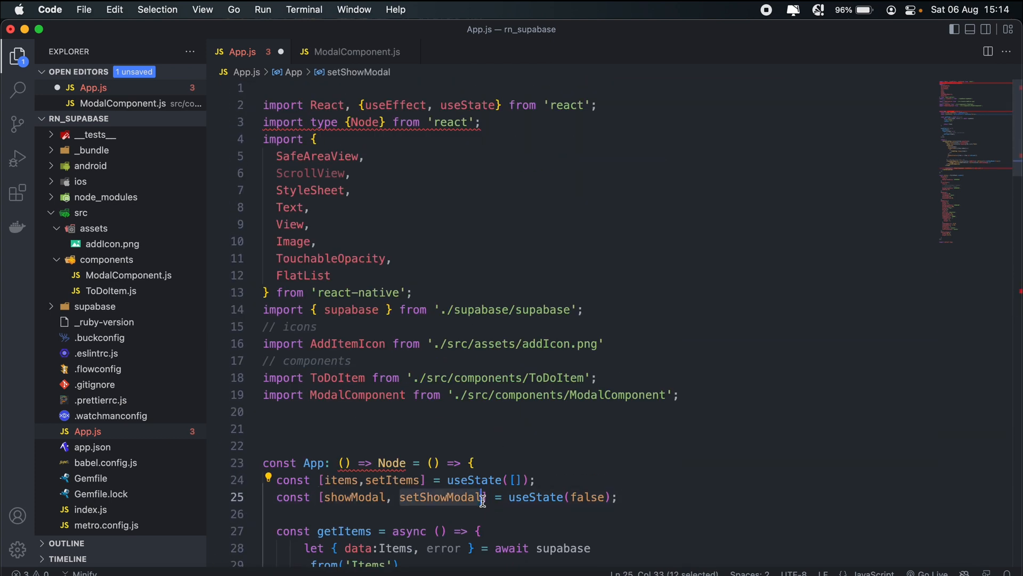
scroll(down, 3)
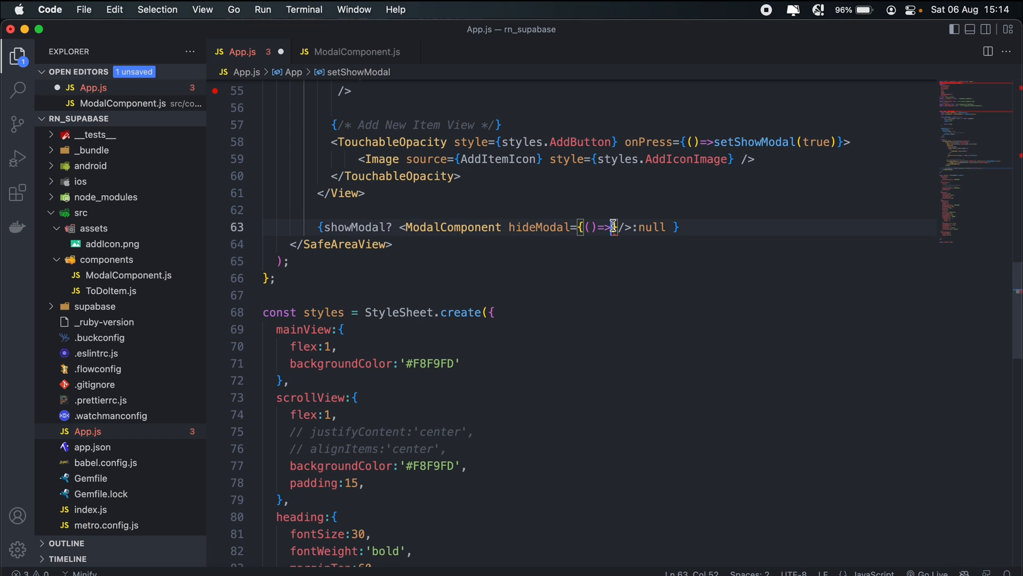
text(setShowModal(fals)
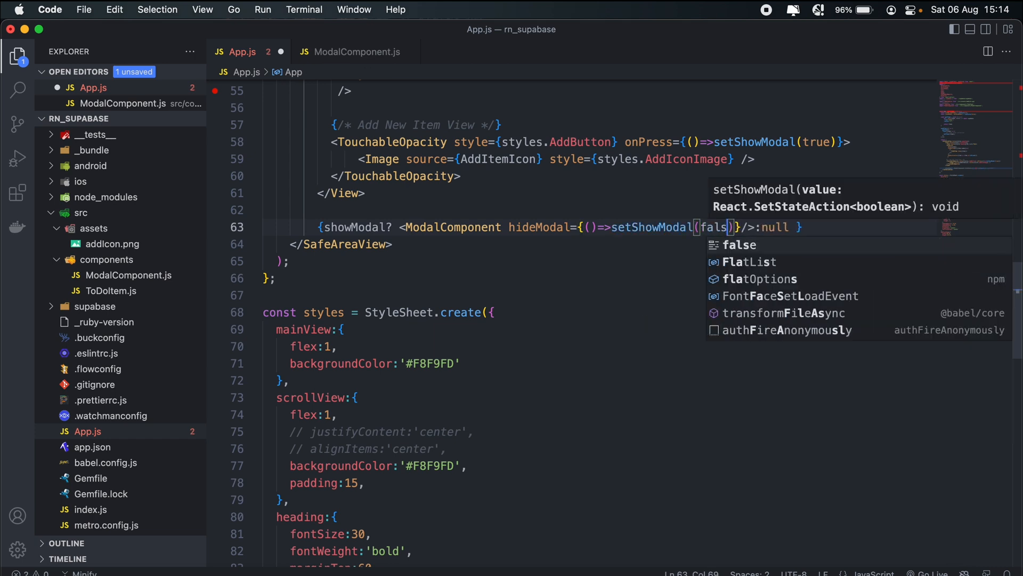
text(e)
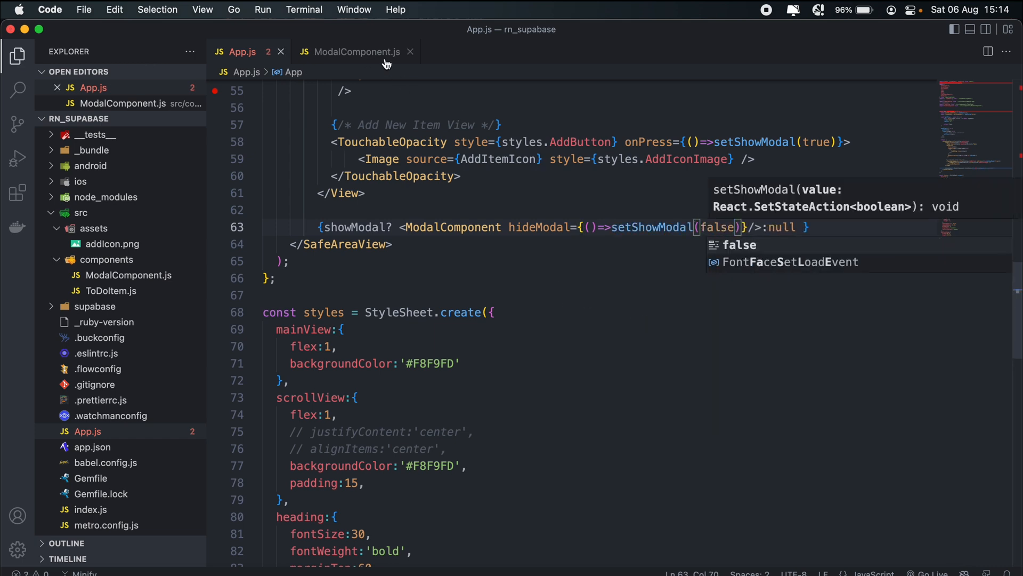
click(356, 51)
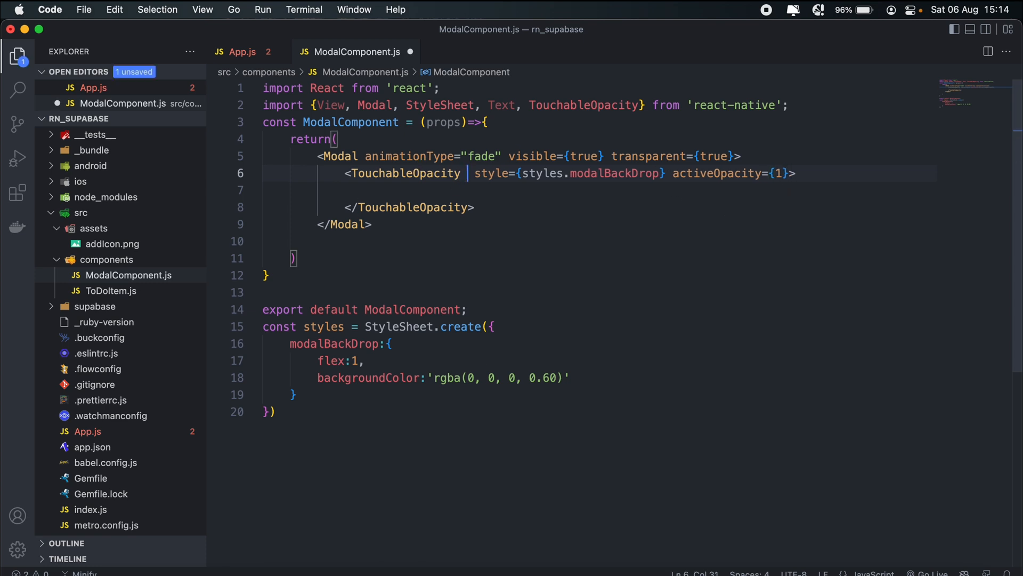
Wire the backdrop's onPress to props.hideModal() in ModalComponent.js
text(onPress=)
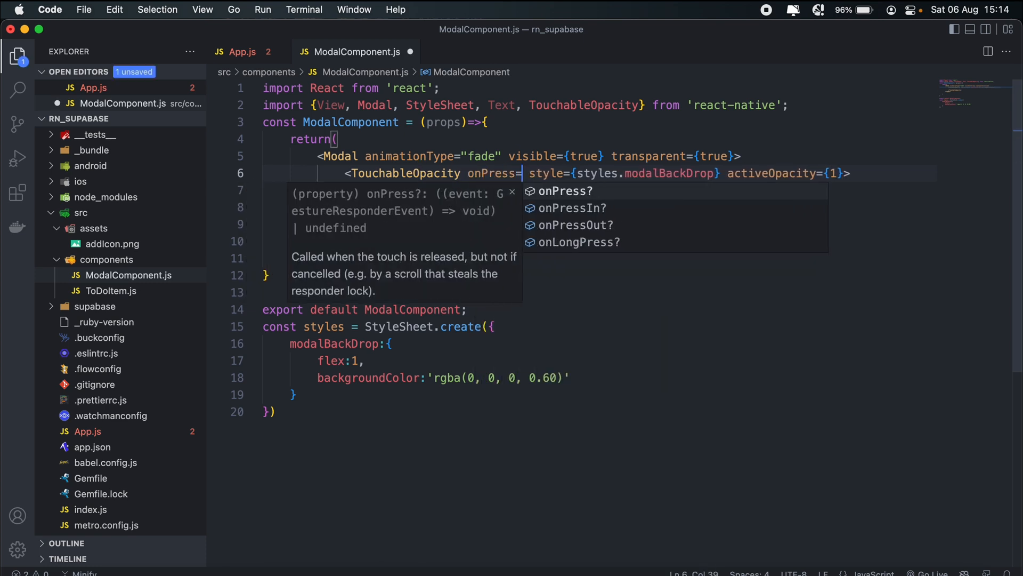
text({p)
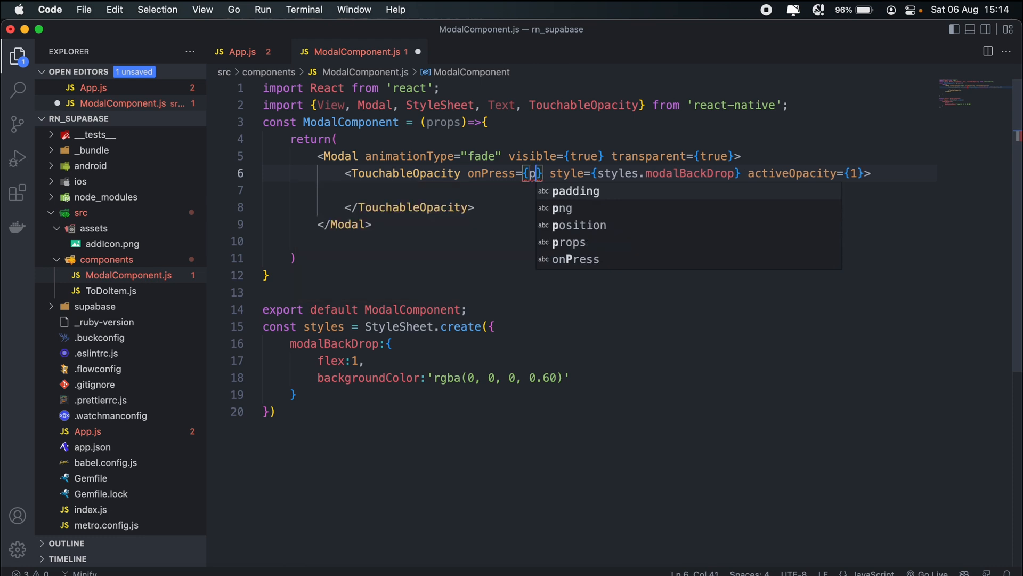
text(rops.h)
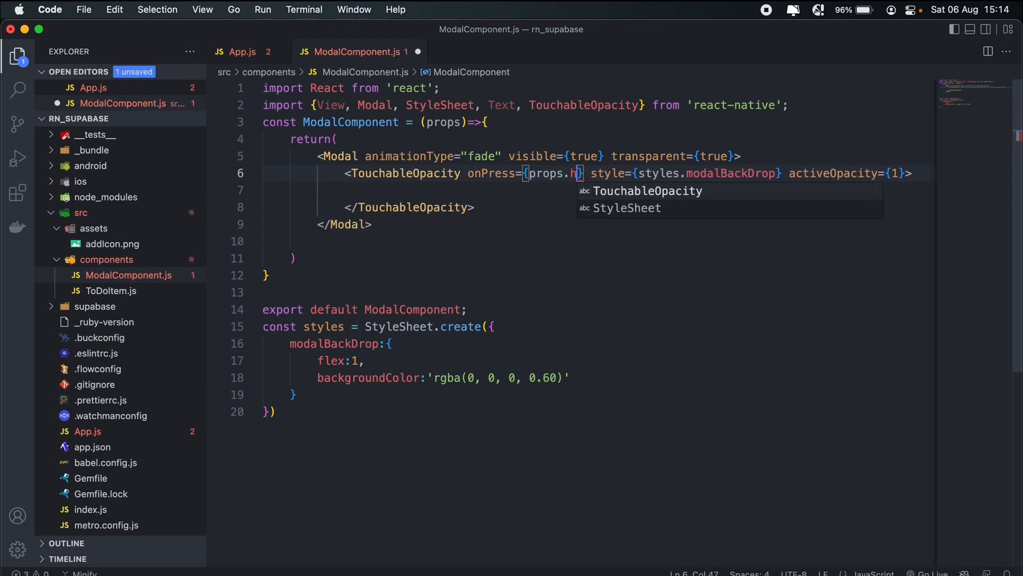
text(ide)
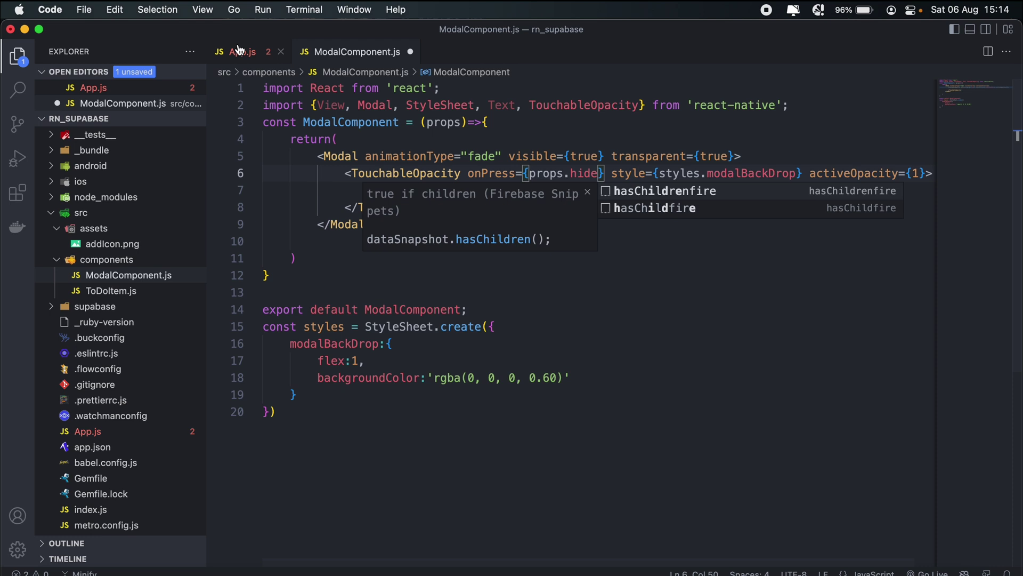
key(Escape)
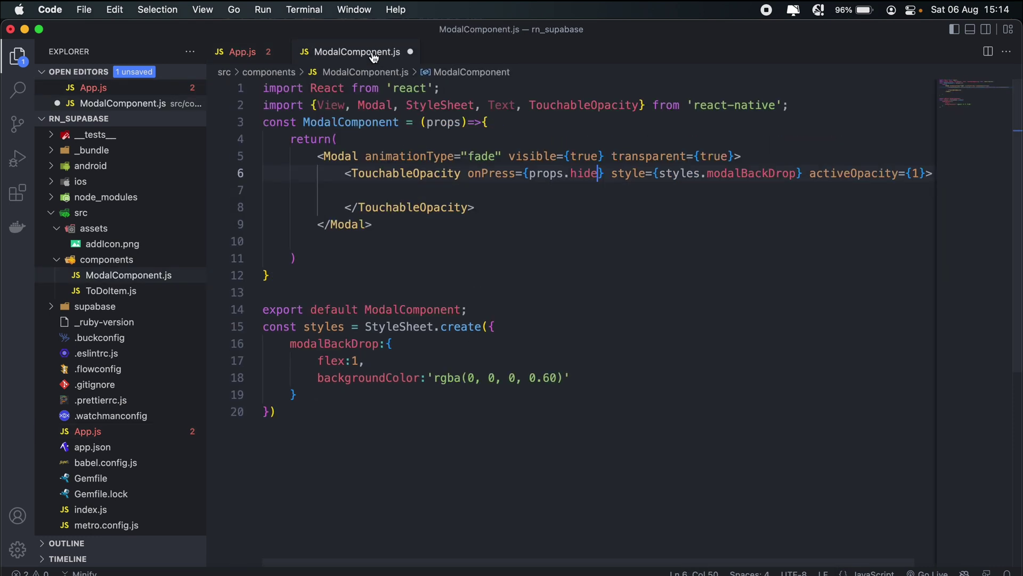
text(Modal)
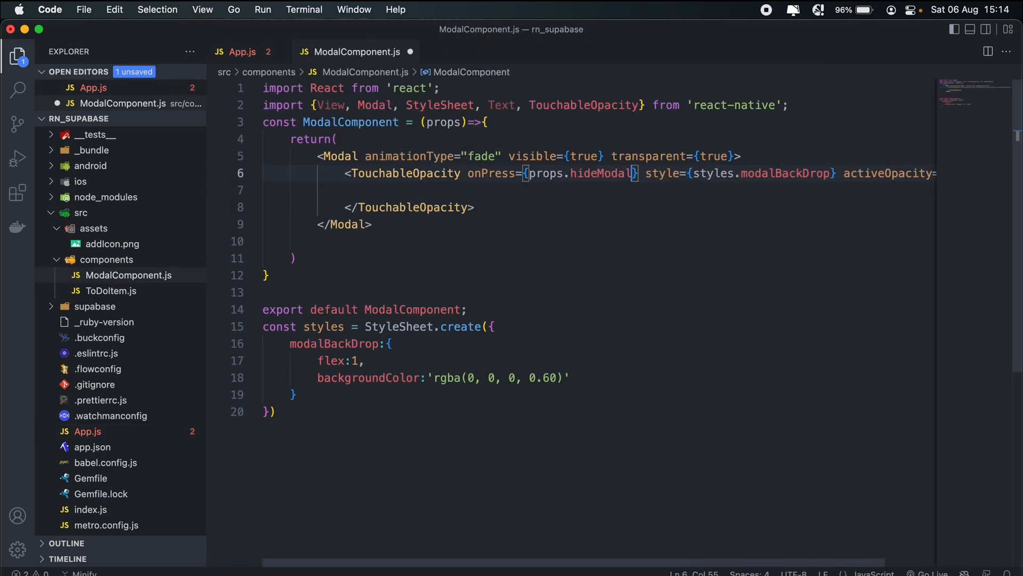
text(())
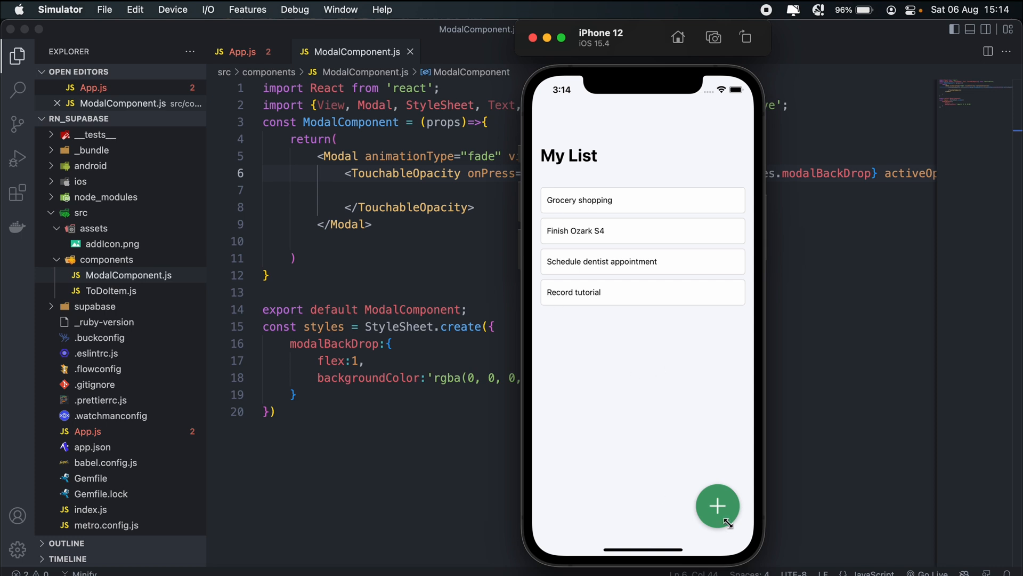
Tap the + button in the iOS Simulator to test dismissing the modal
click(718, 506)
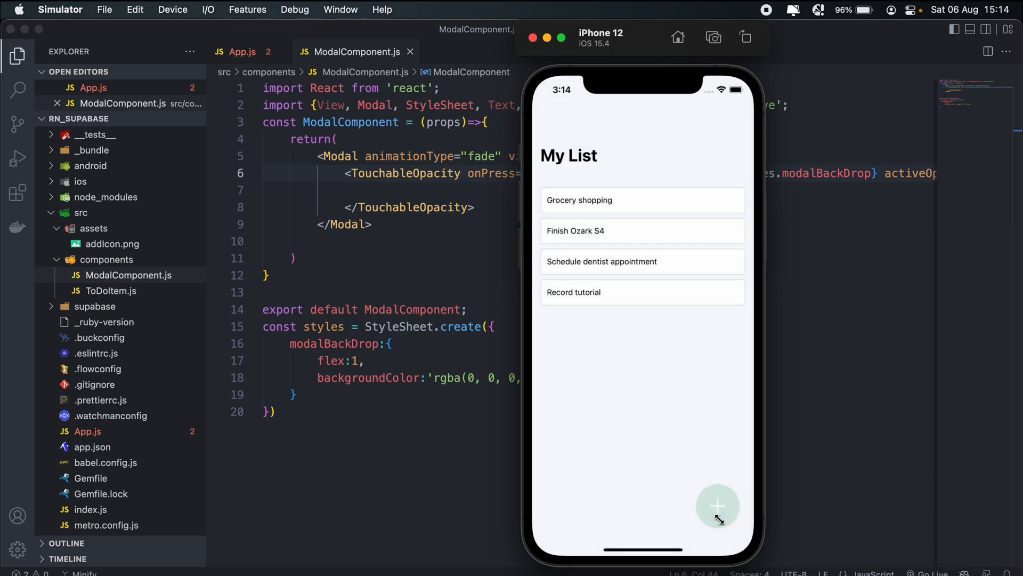